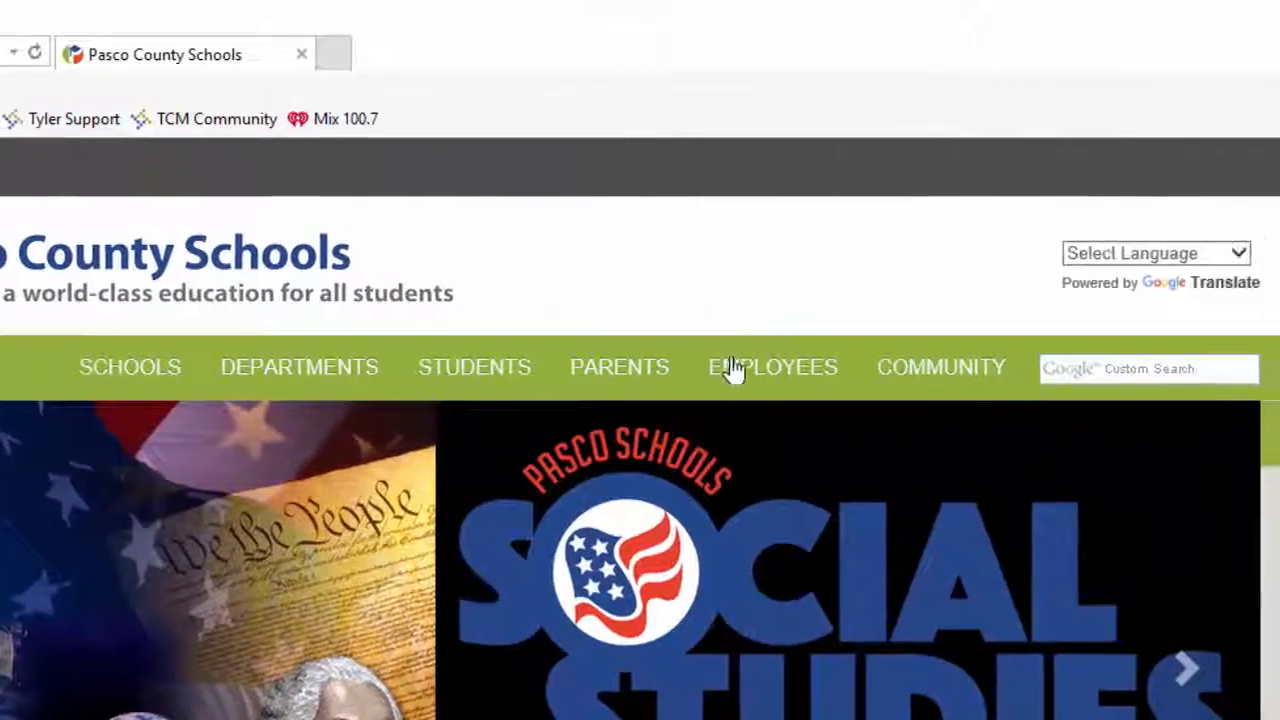
Open the Employees page and scroll down to its Online Resources list.
click(772, 367)
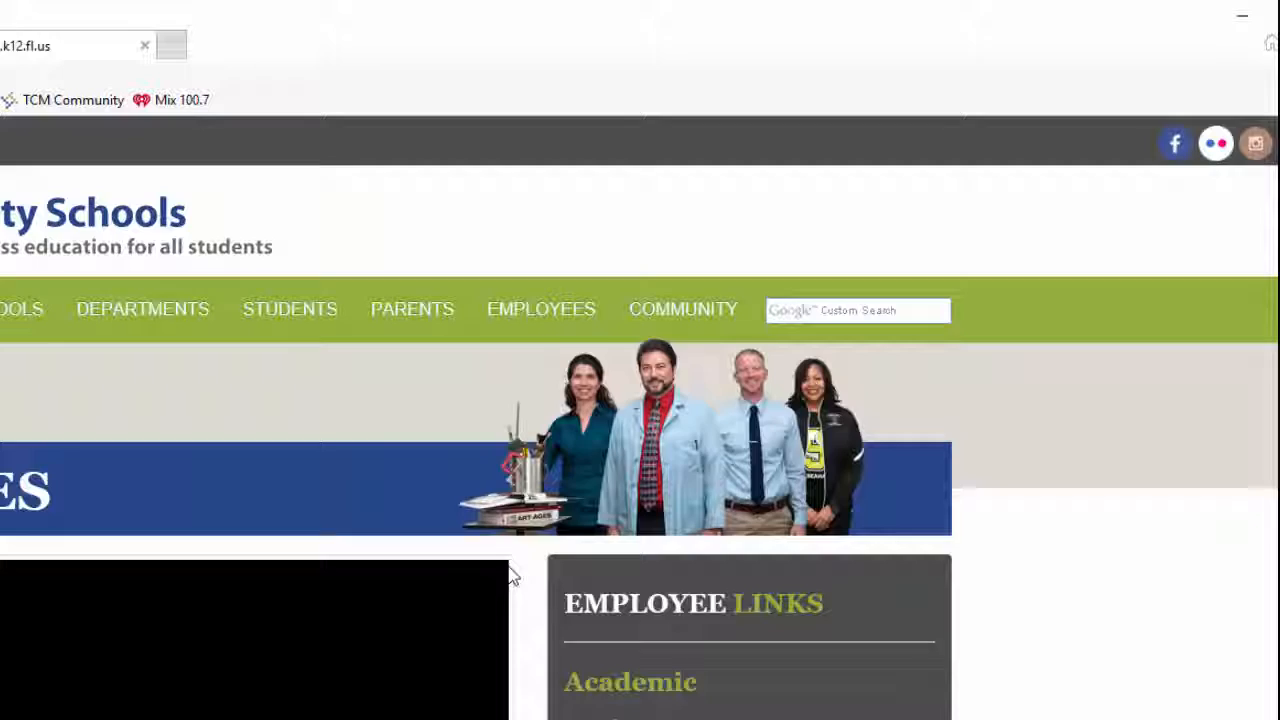
scroll(down, 3)
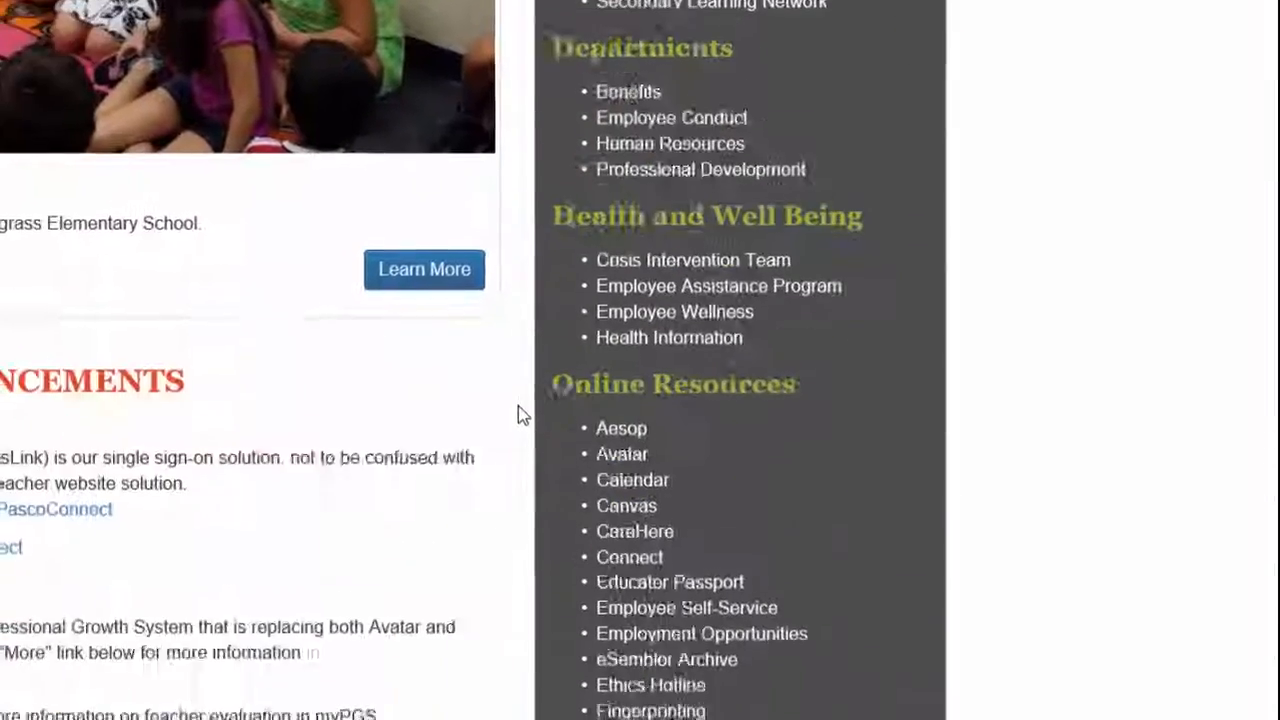
scroll(down, 3)
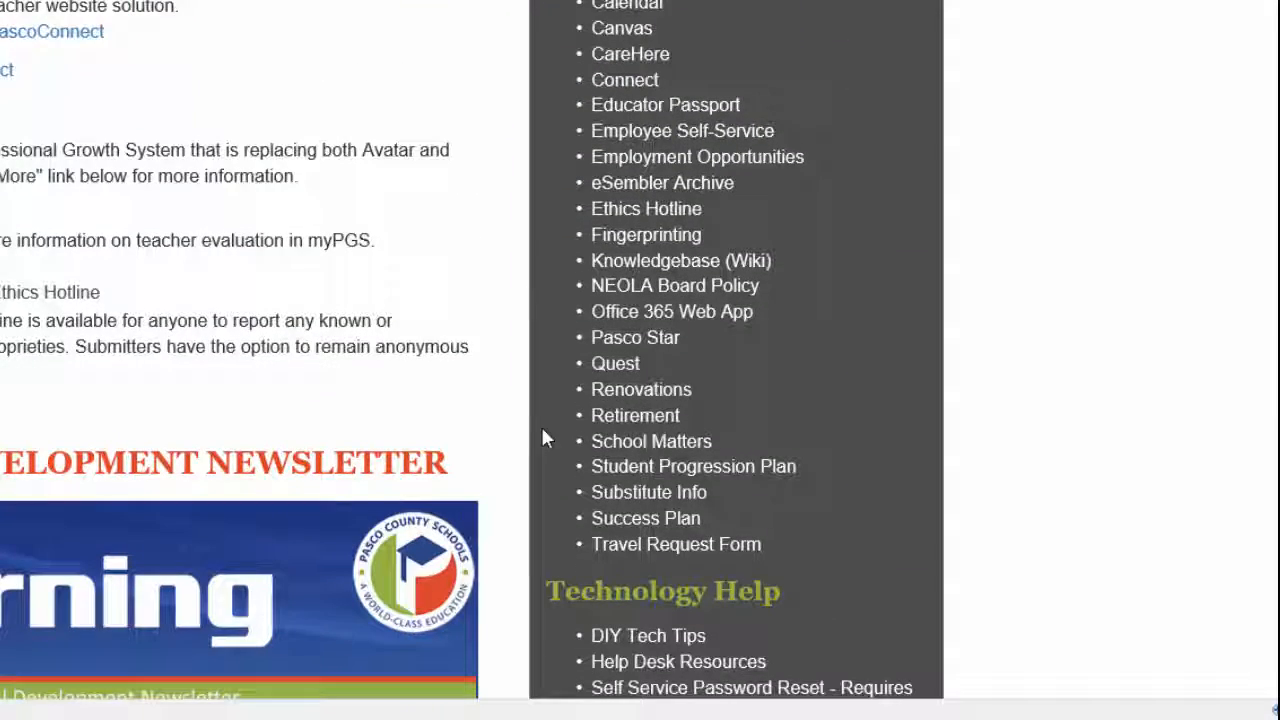
scroll(down, 3)
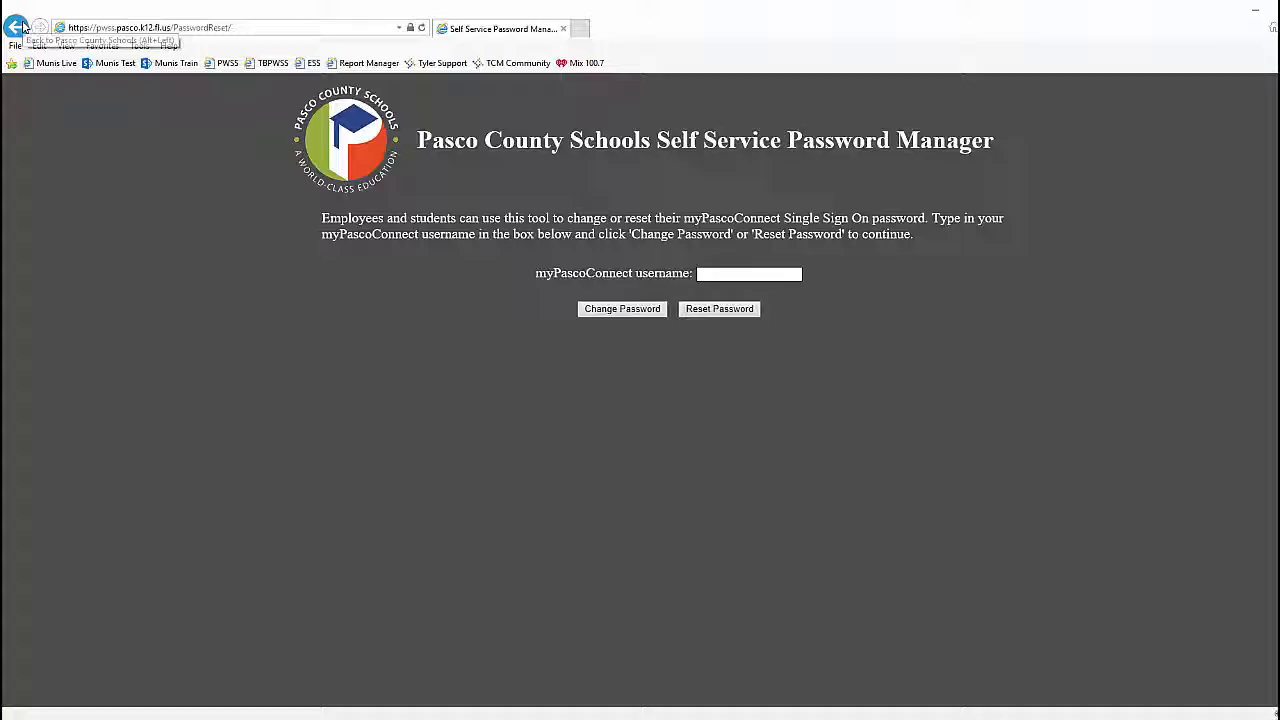
Go back to the district homepage and open the myPascoConnect sign-in page.
click(16, 27)
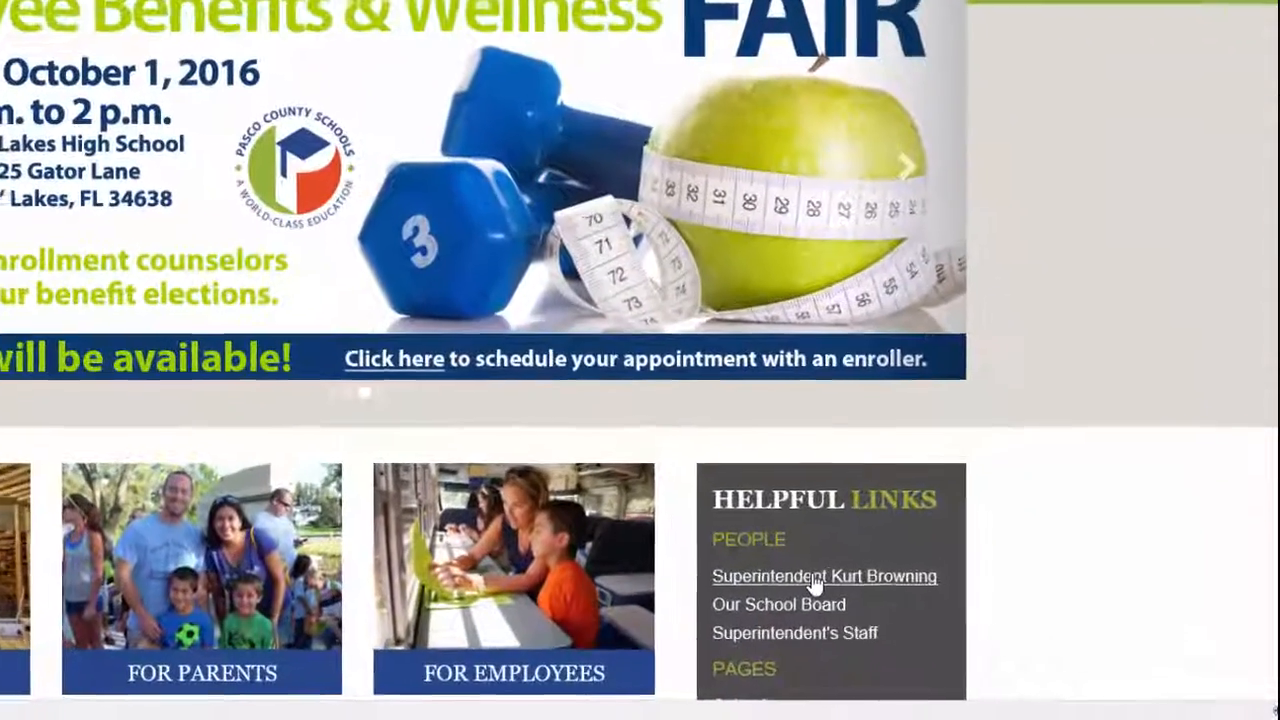
scroll(down, 3)
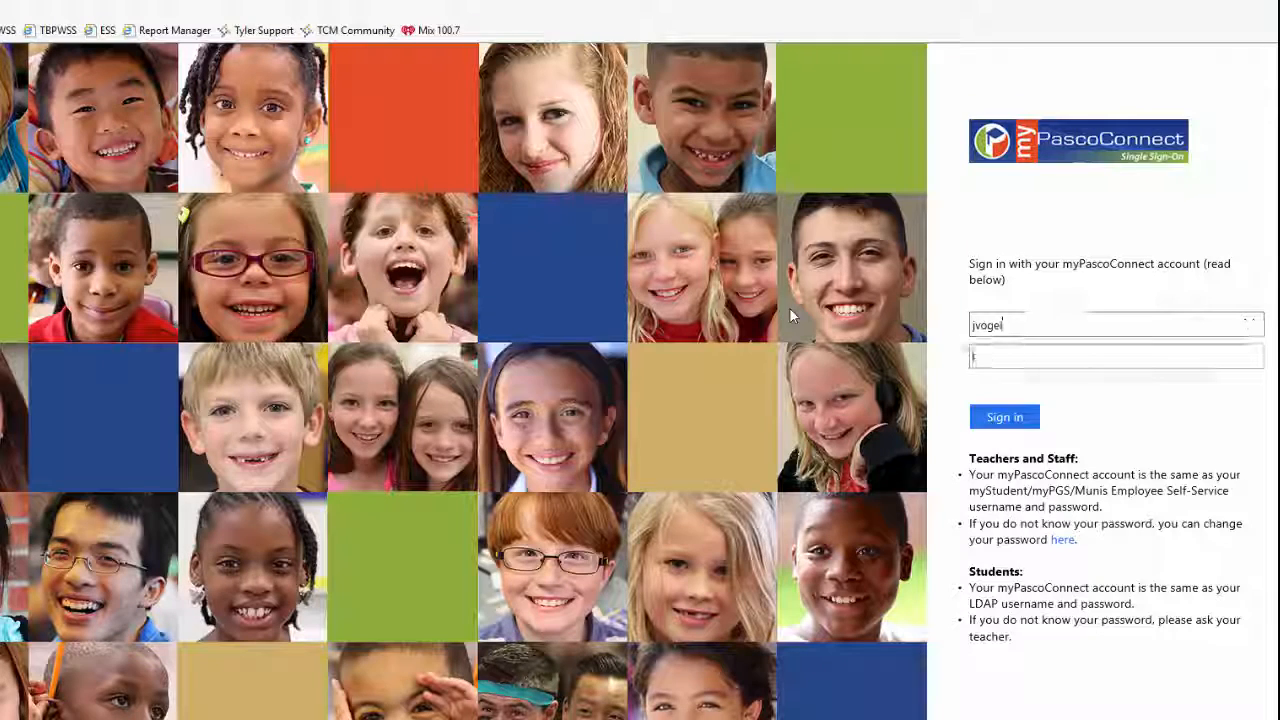
click(1004, 416)
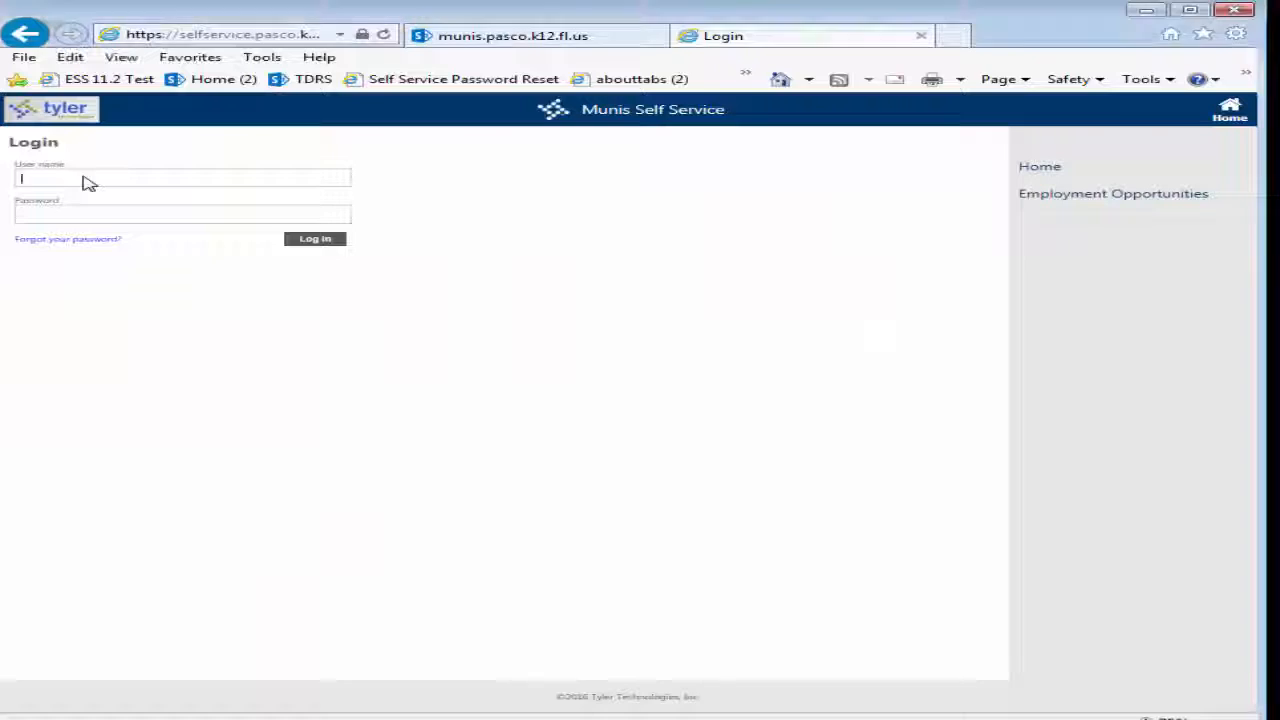
Enter the username and password in the Login fields and log in.
text(sperson)
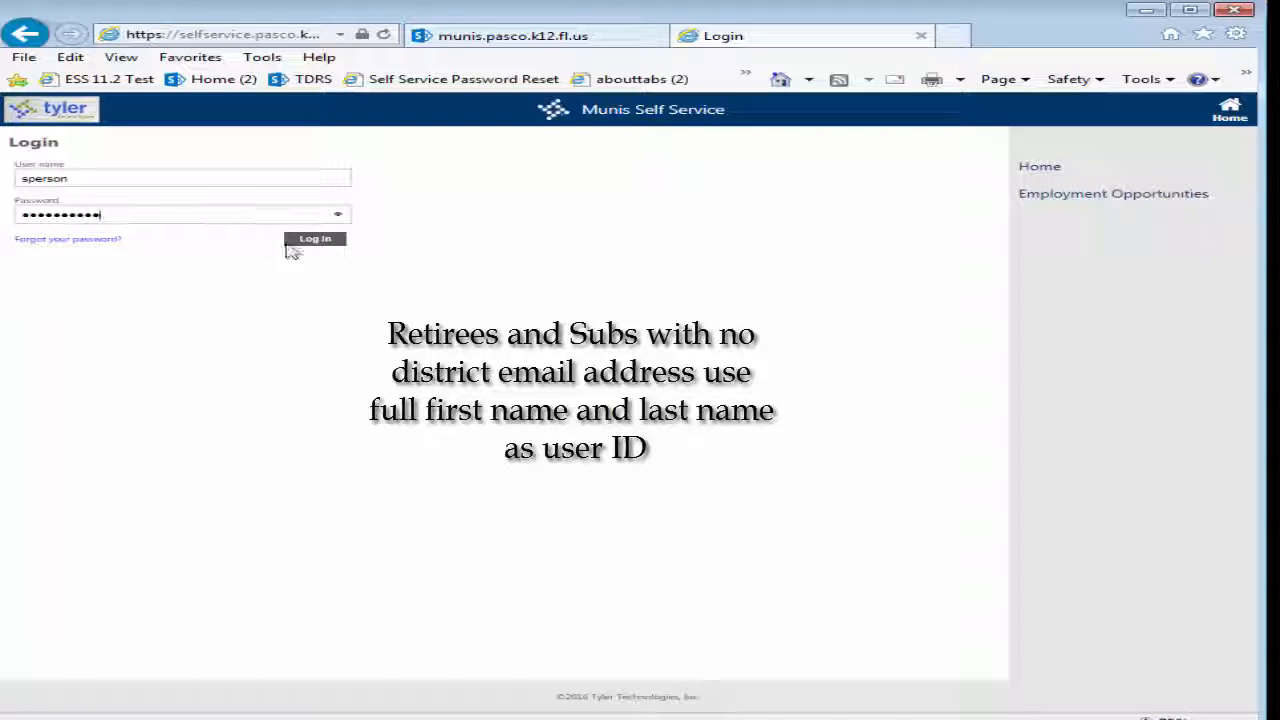
click(315, 238)
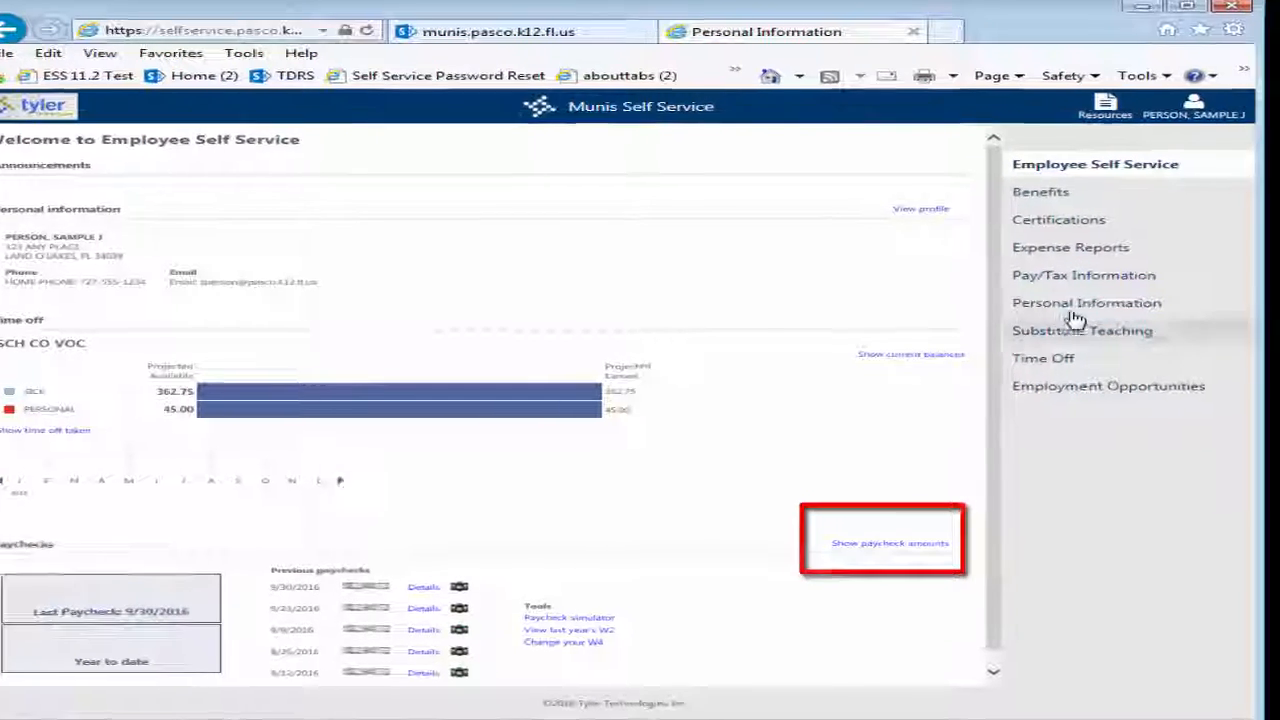
Open Personal Information from the Welcome page's right-hand menu.
click(1086, 302)
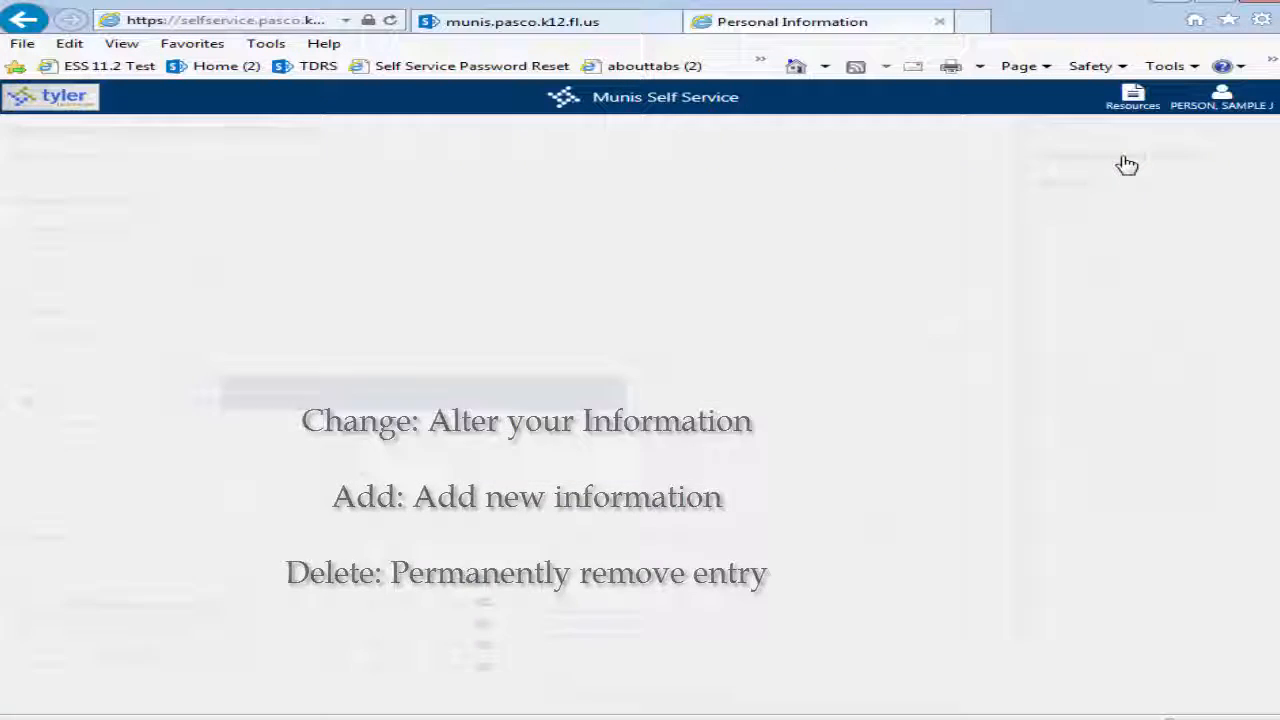
Return to the summary, show time off taken, and open the detailed time off balances.
click(1122, 155)
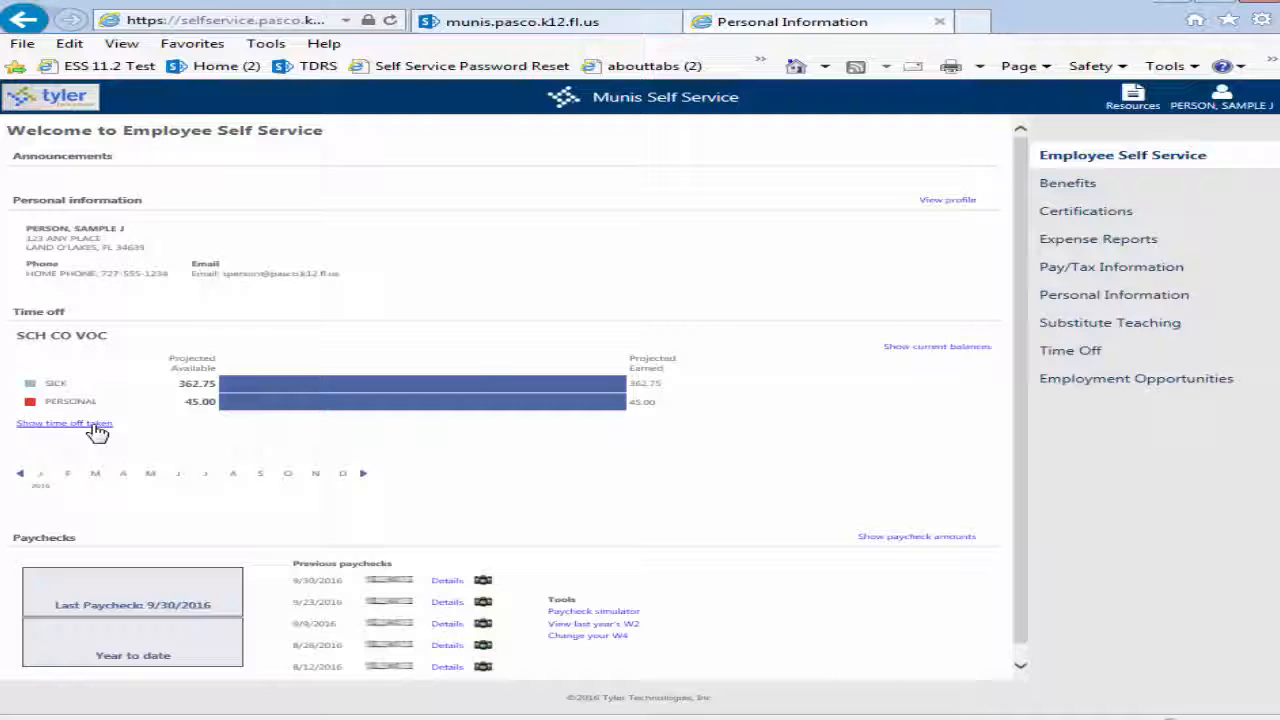
click(64, 422)
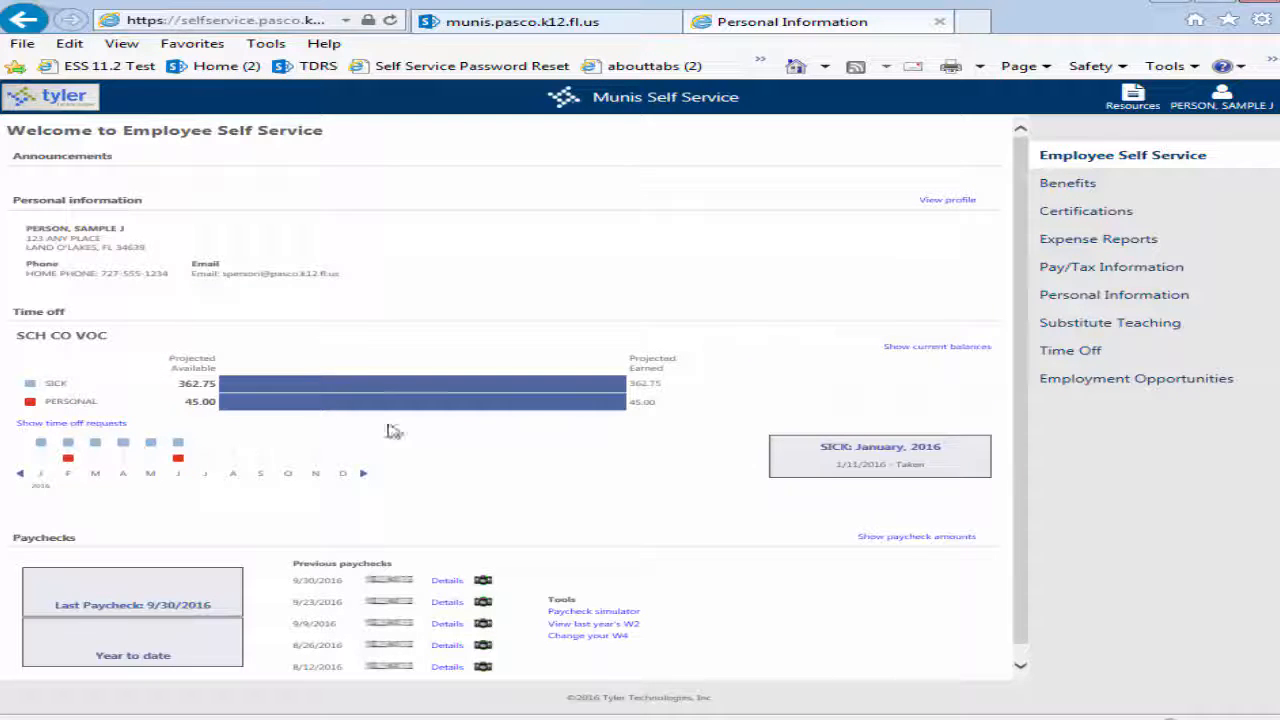
click(1070, 350)
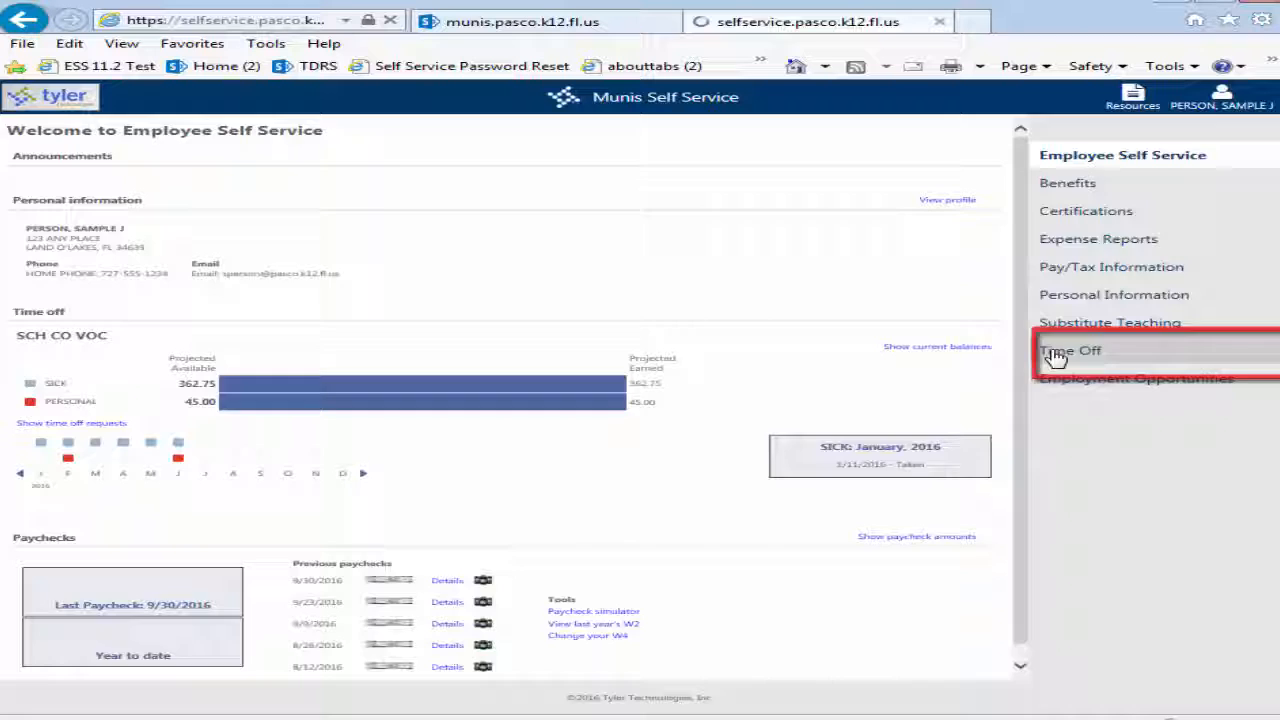
View the sick leave history as a 2016 calendar and inspect the 1/11/2016 sick day.
click(1071, 350)
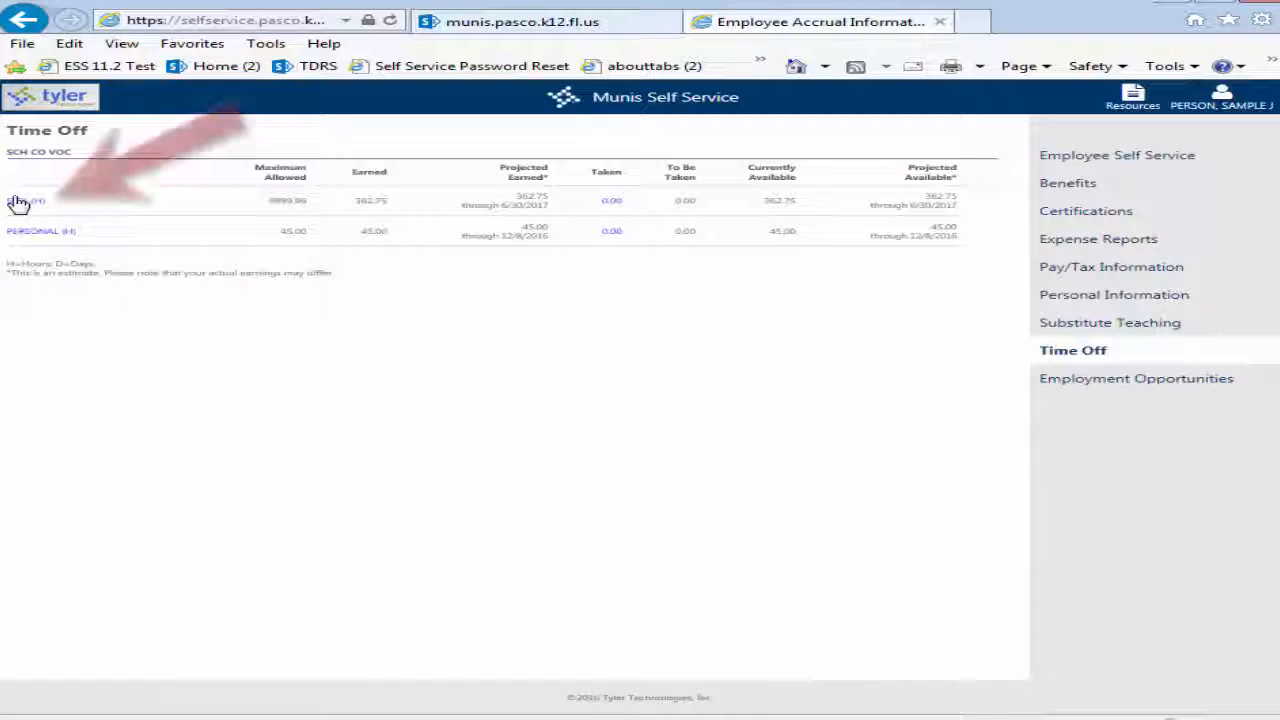
click(25, 200)
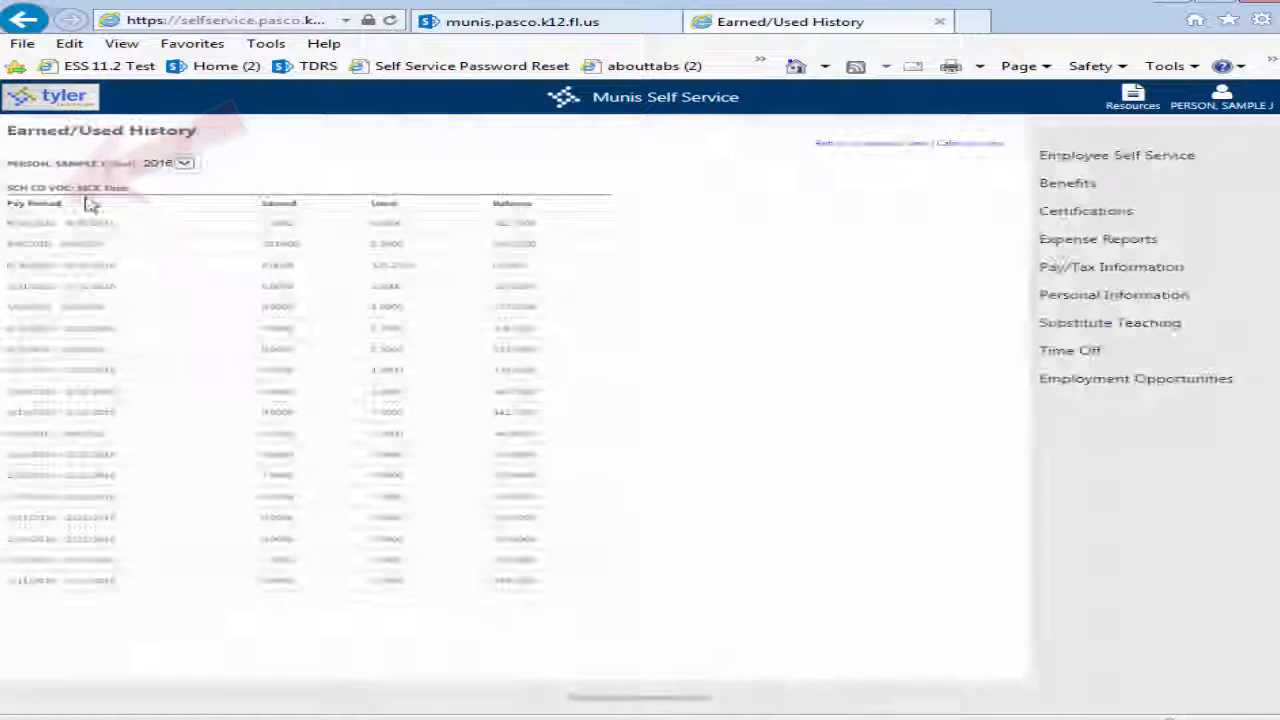
click(183, 163)
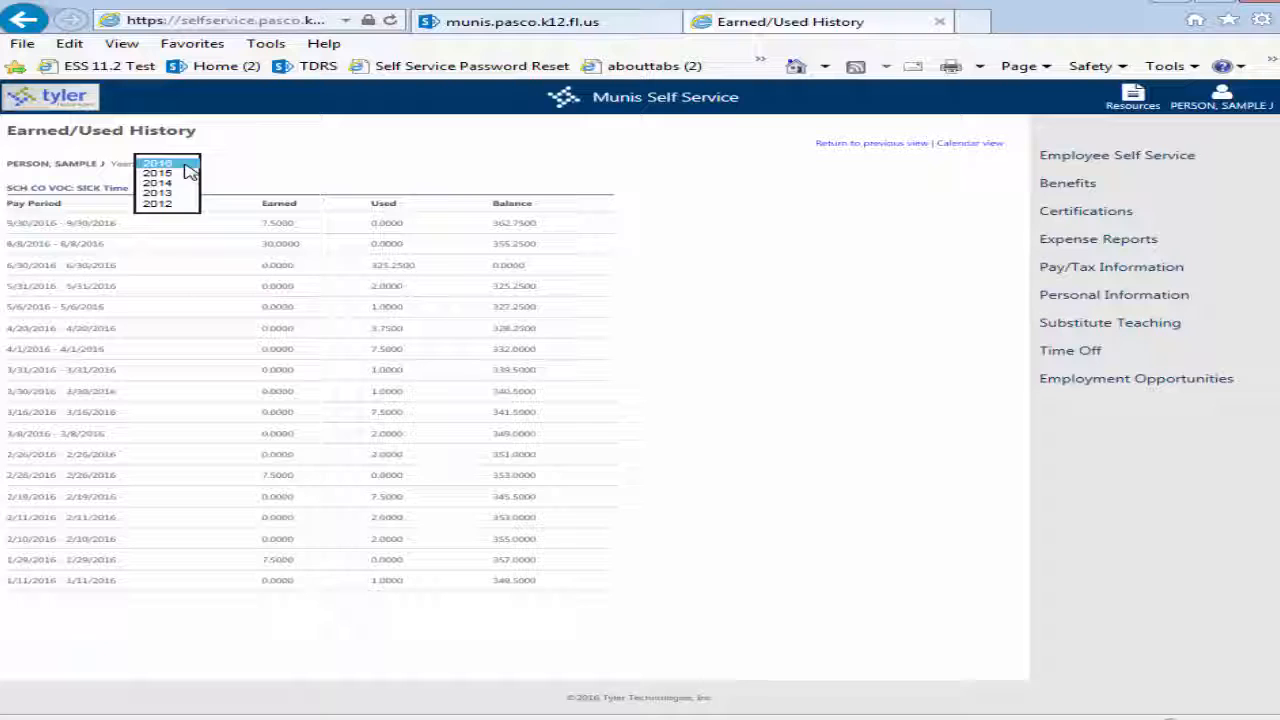
mouse_move(238, 160)
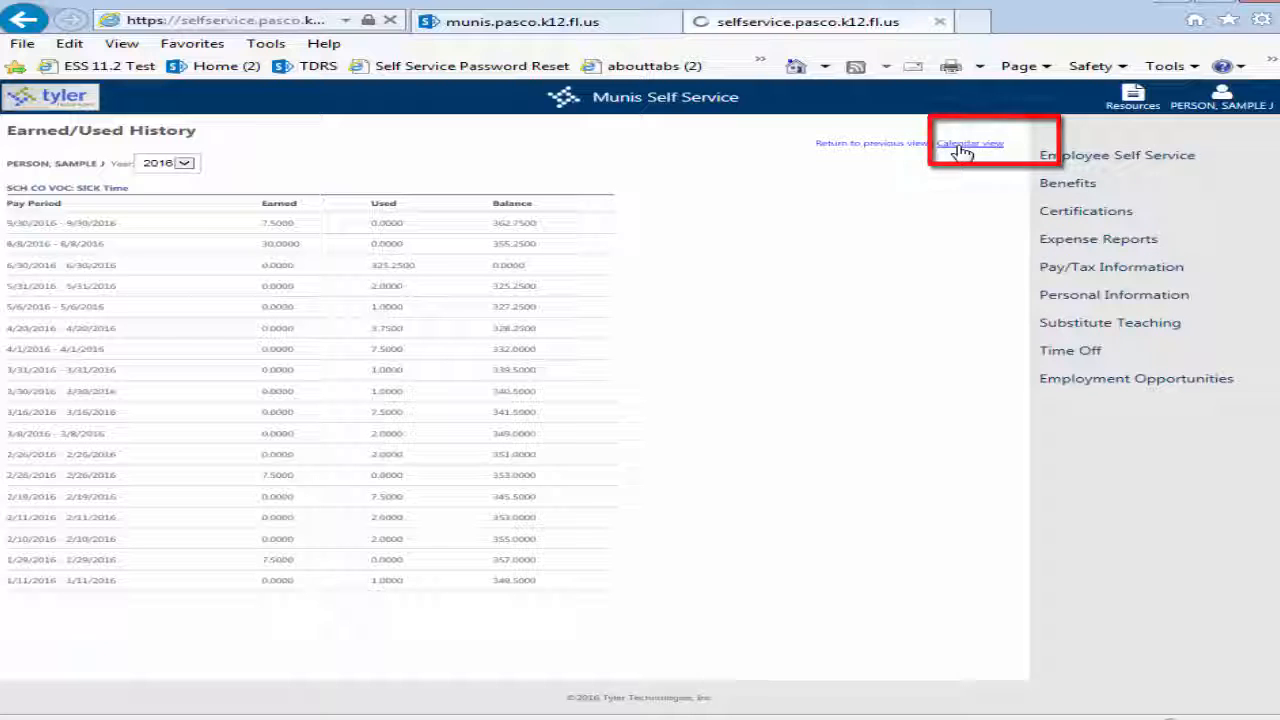
click(969, 143)
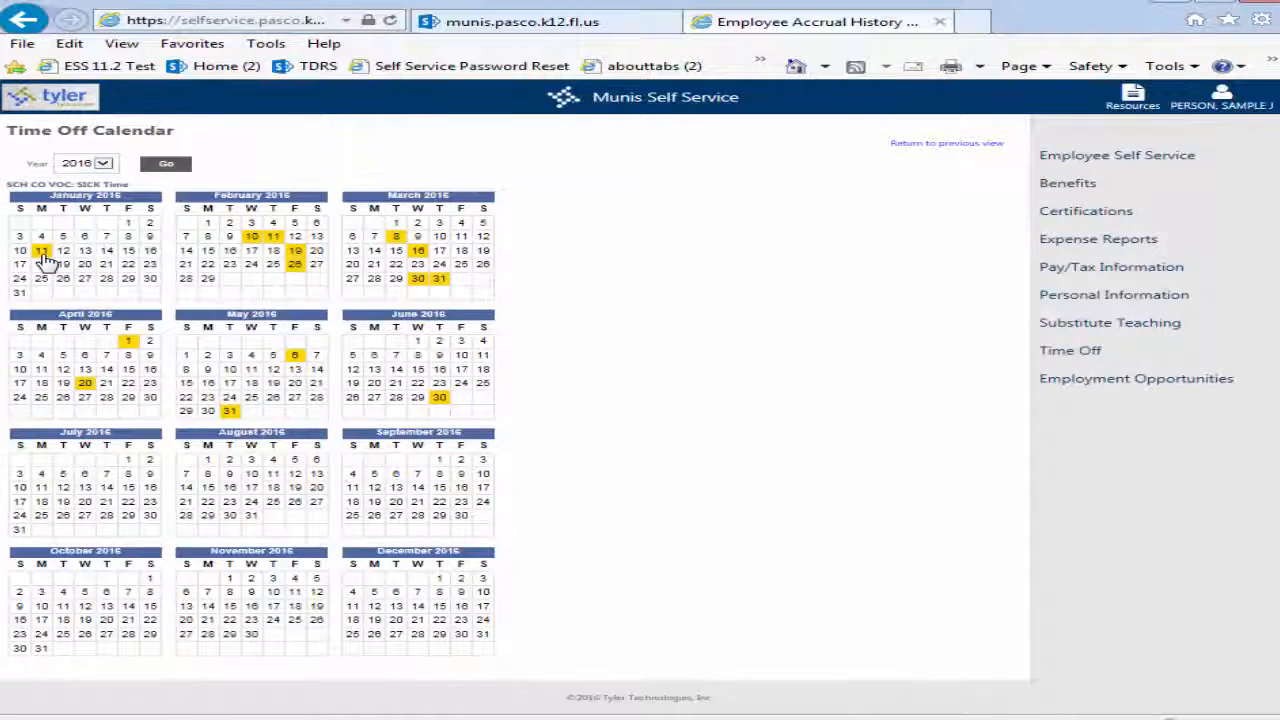
click(41, 250)
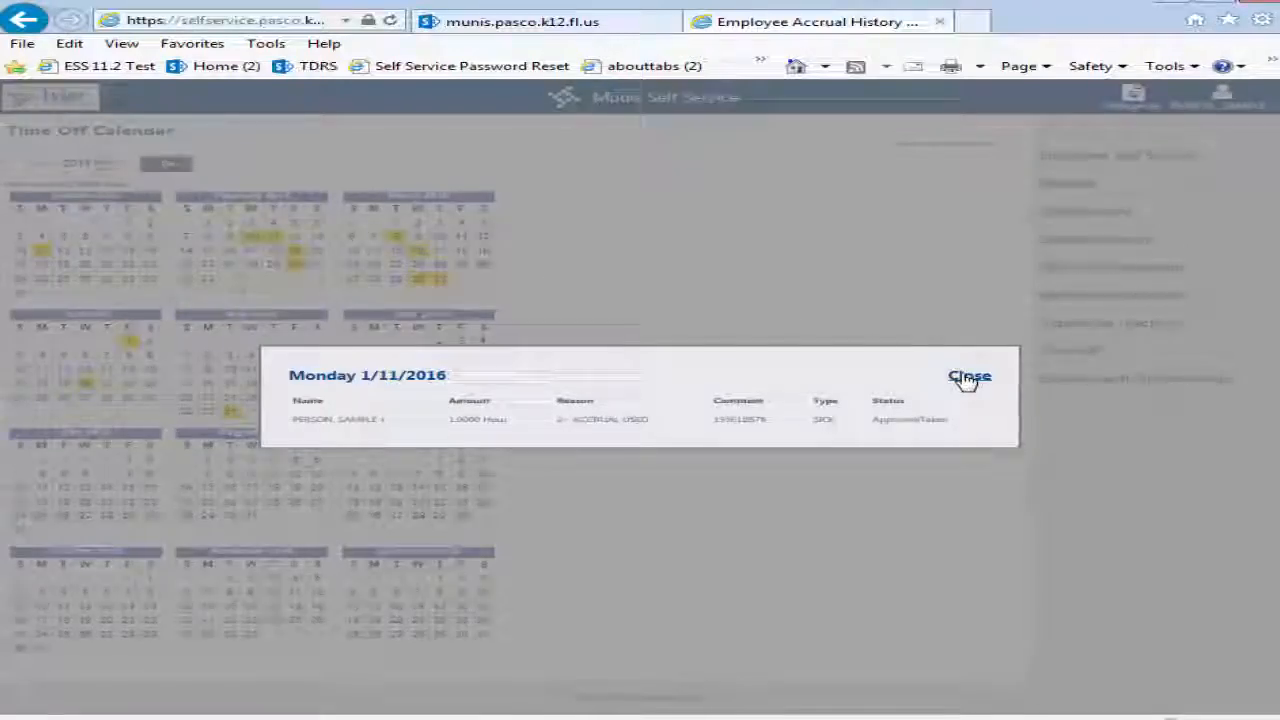
click(968, 376)
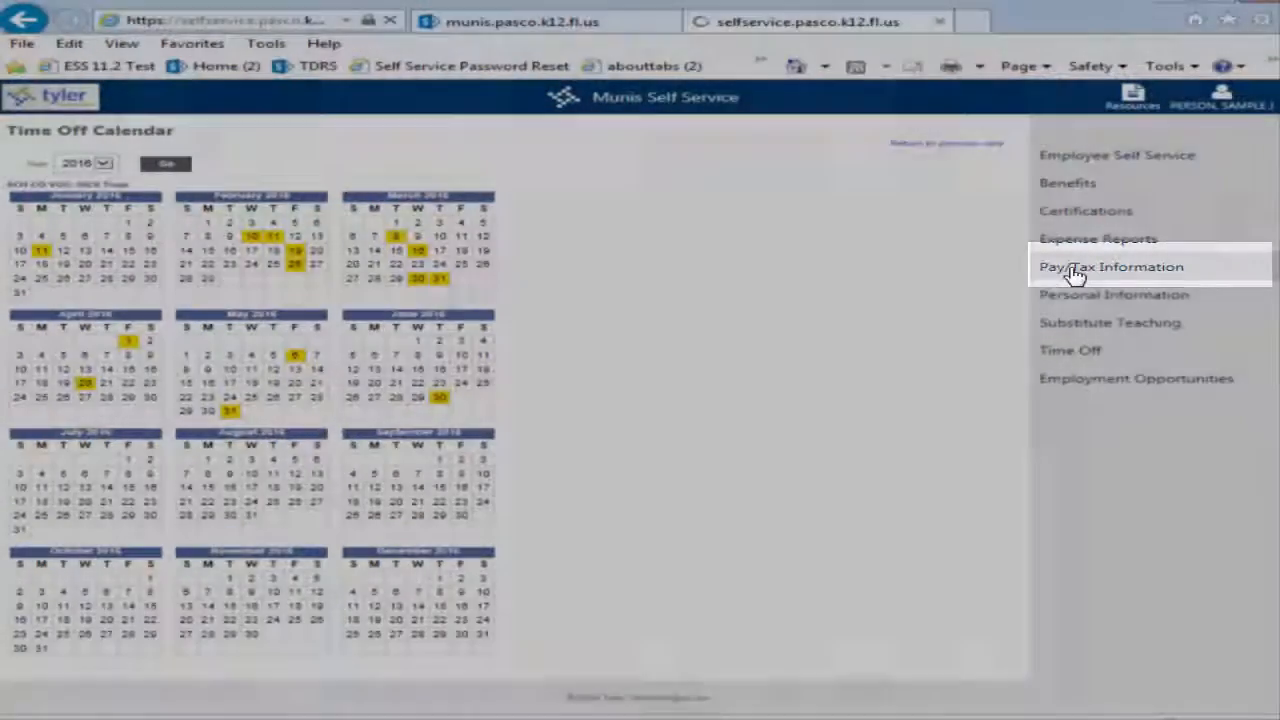
Review the Pay/Tax paycheck history by year, then open the 2016 W-2 Information.
click(1110, 266)
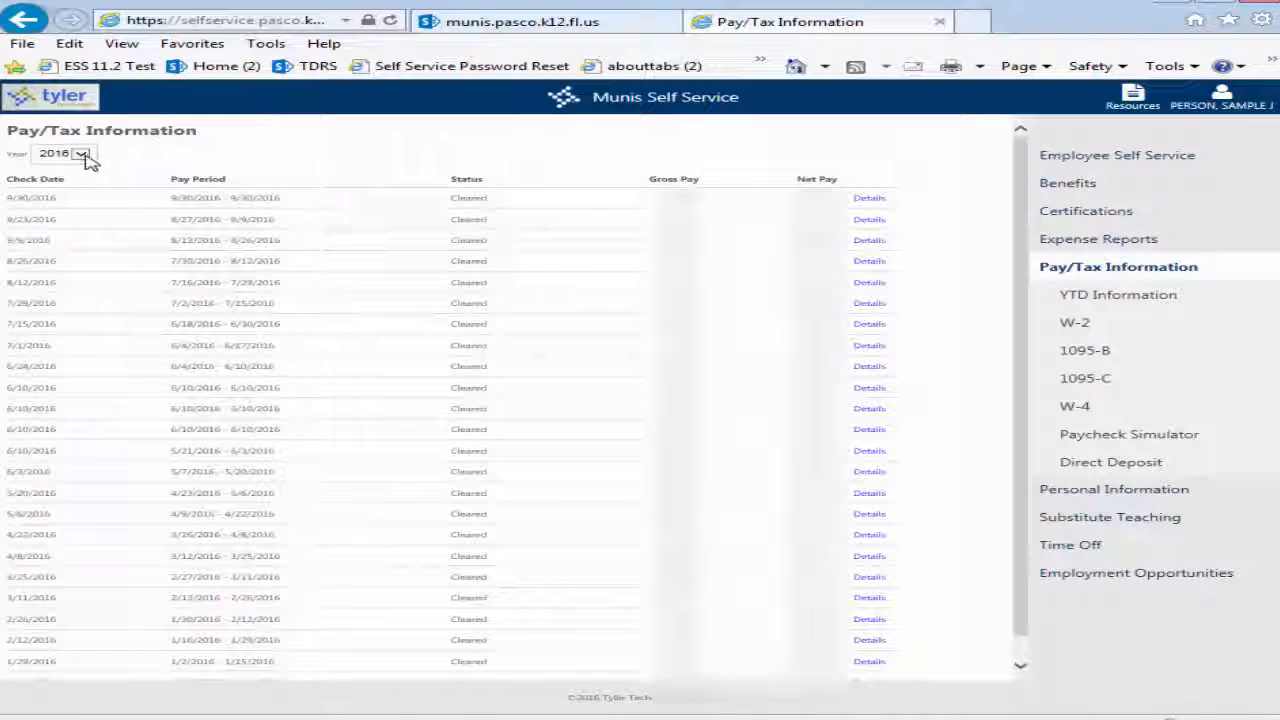
click(81, 153)
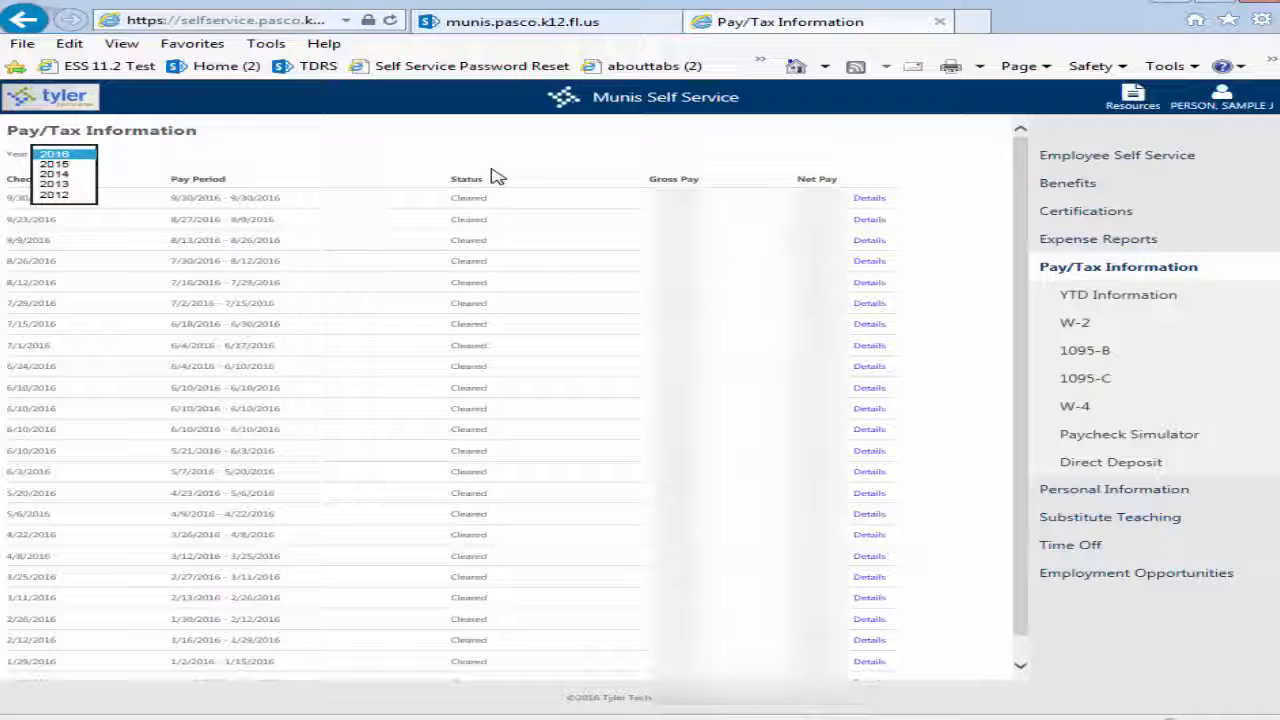
mouse_move(927, 213)
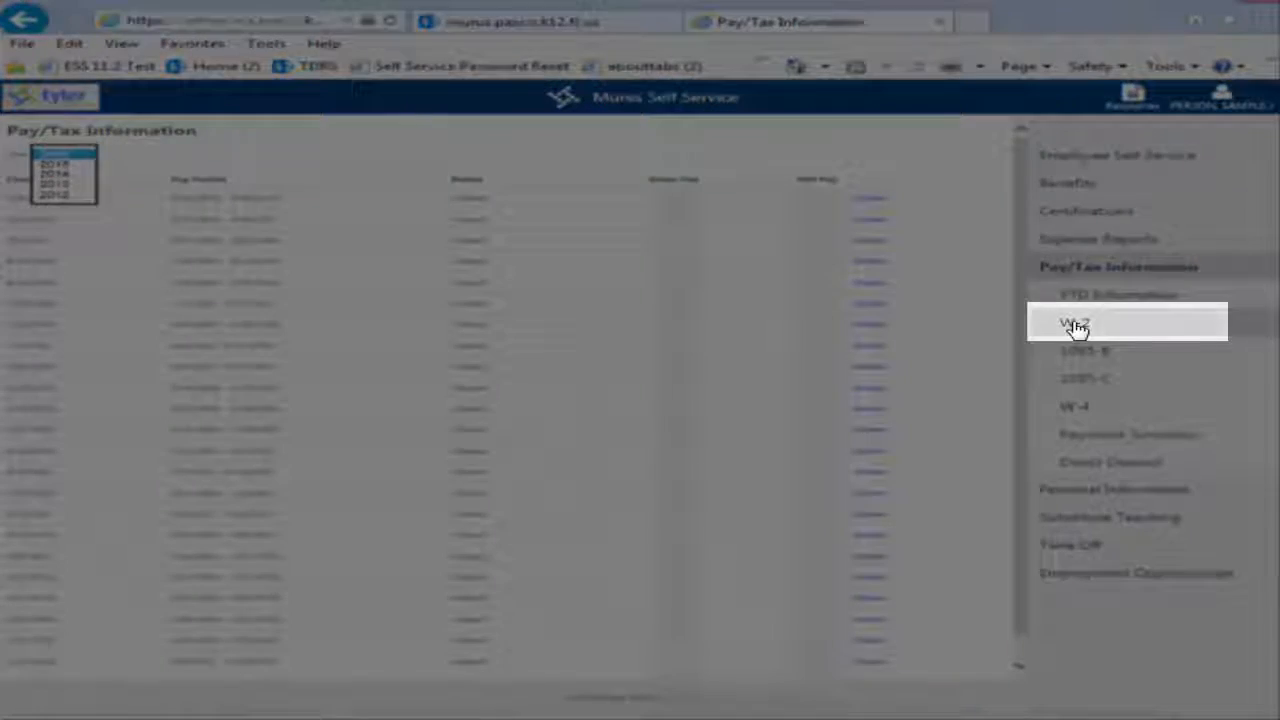
click(1075, 323)
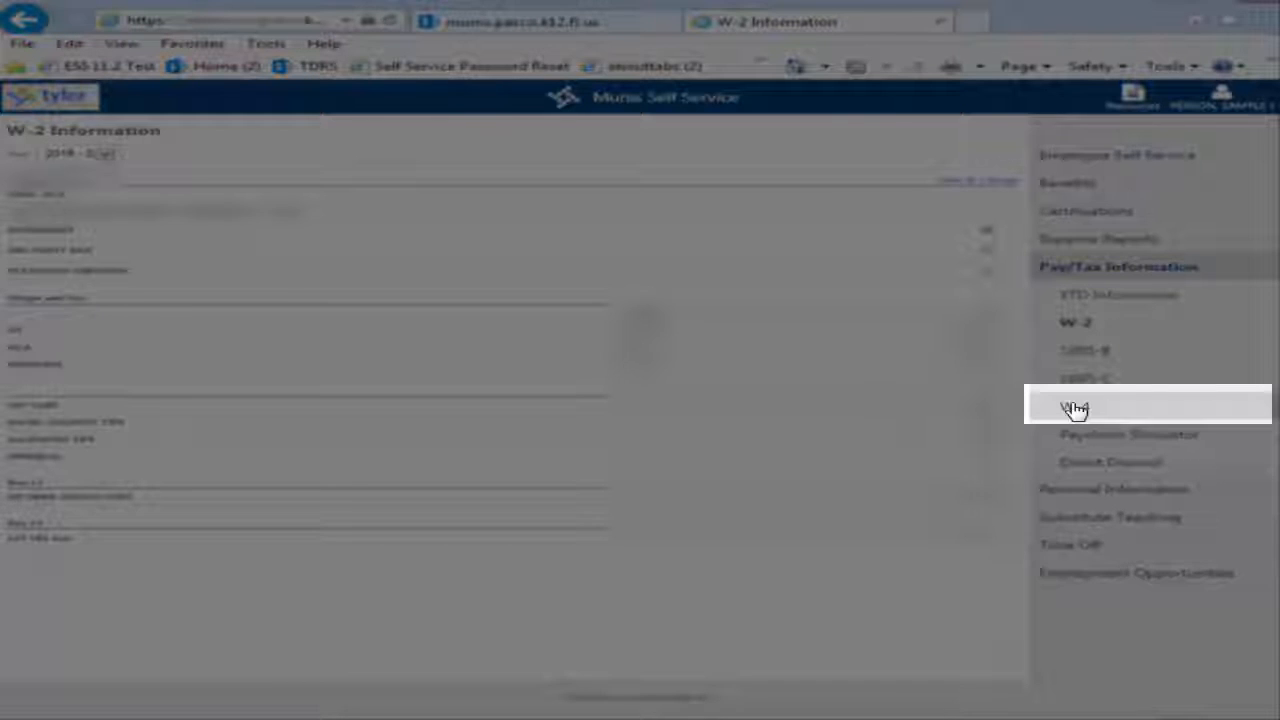
Open the W-4 withholding details and the Edit W-4 Values form, then cancel without saving.
click(1076, 407)
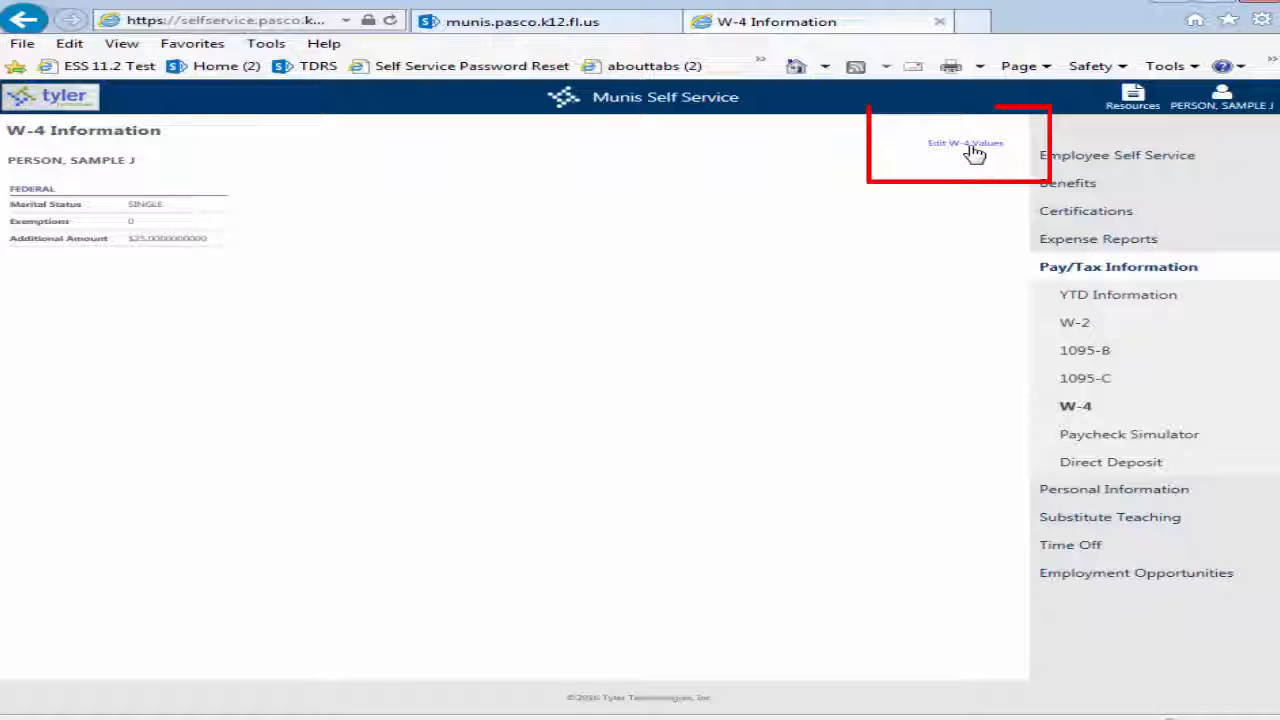
click(965, 143)
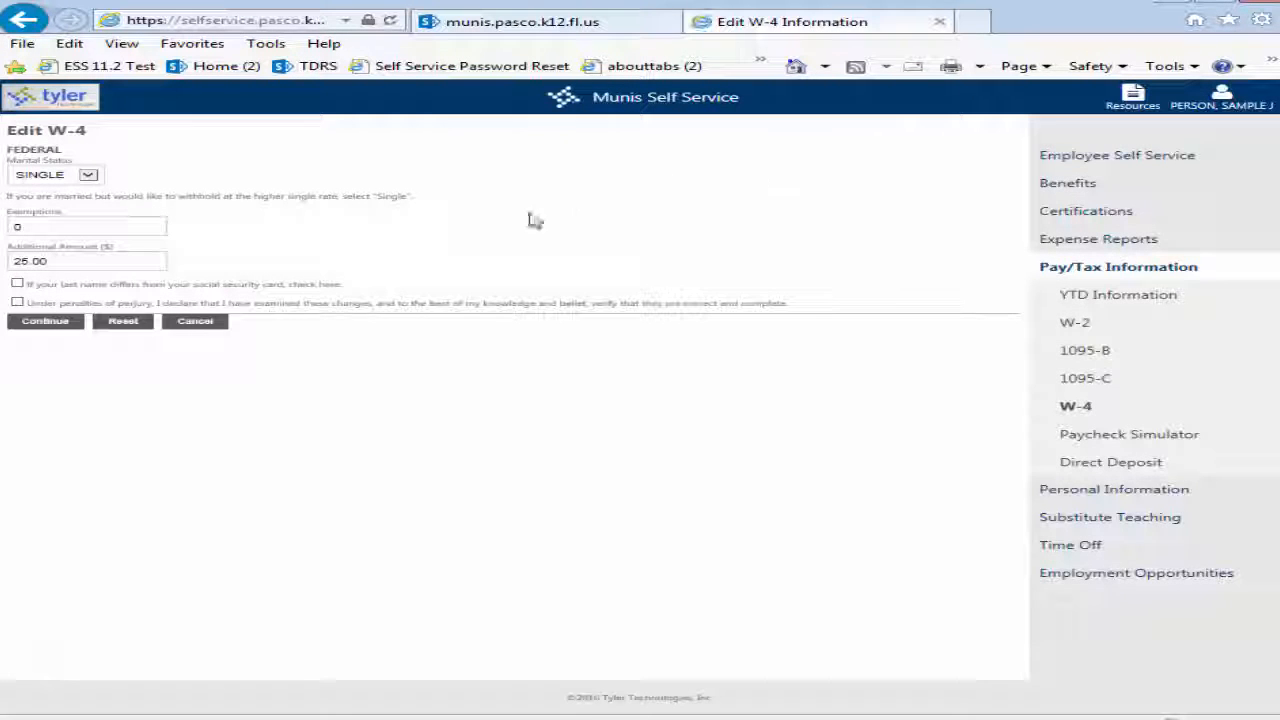
mouse_move(195, 321)
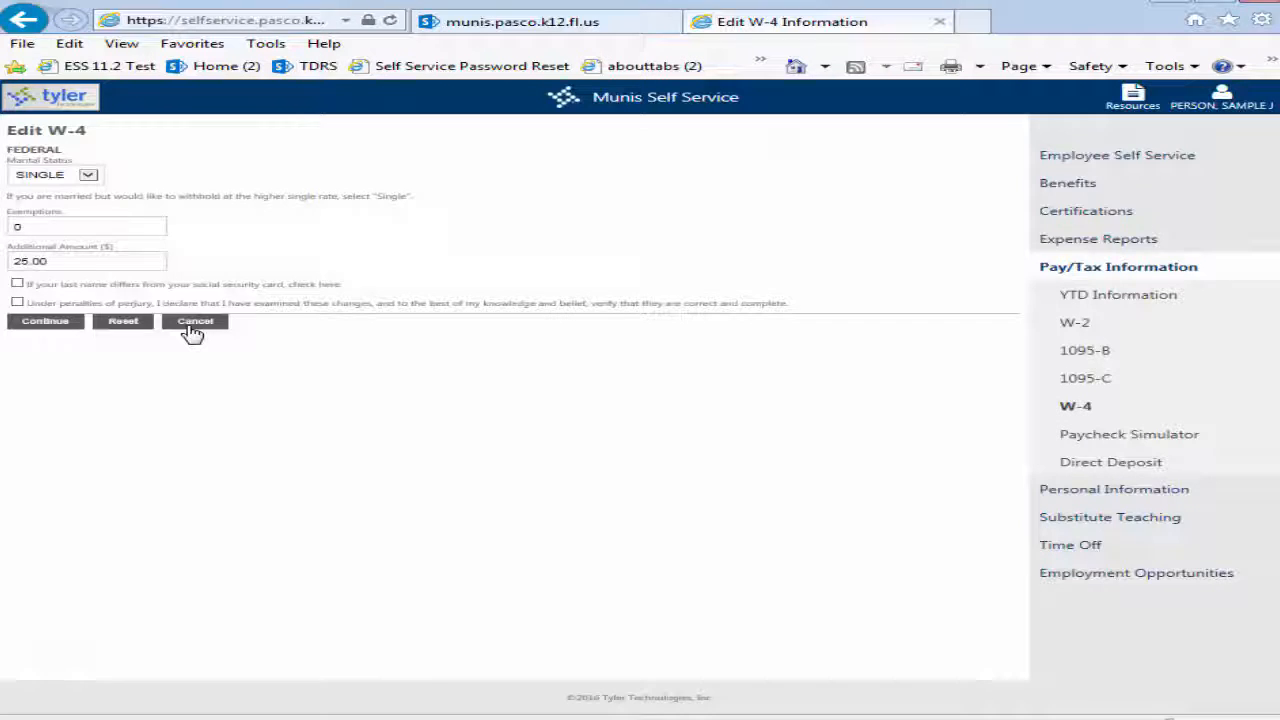
click(195, 321)
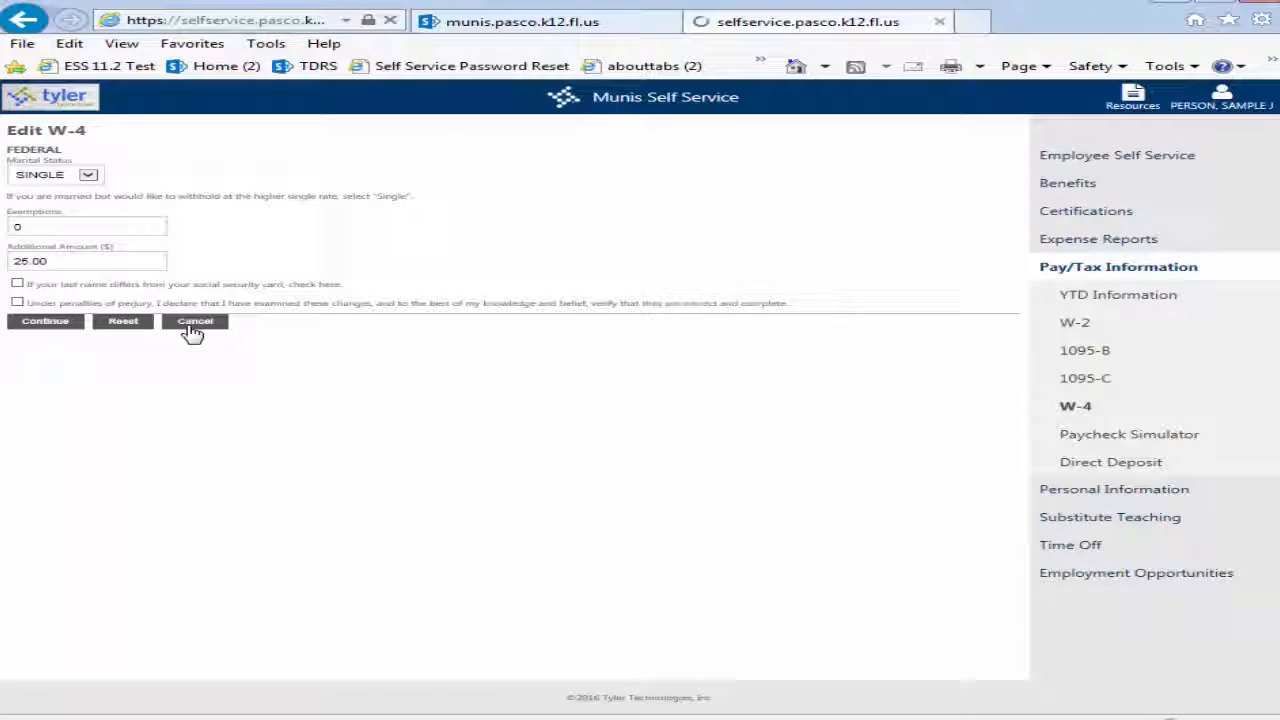
click(195, 321)
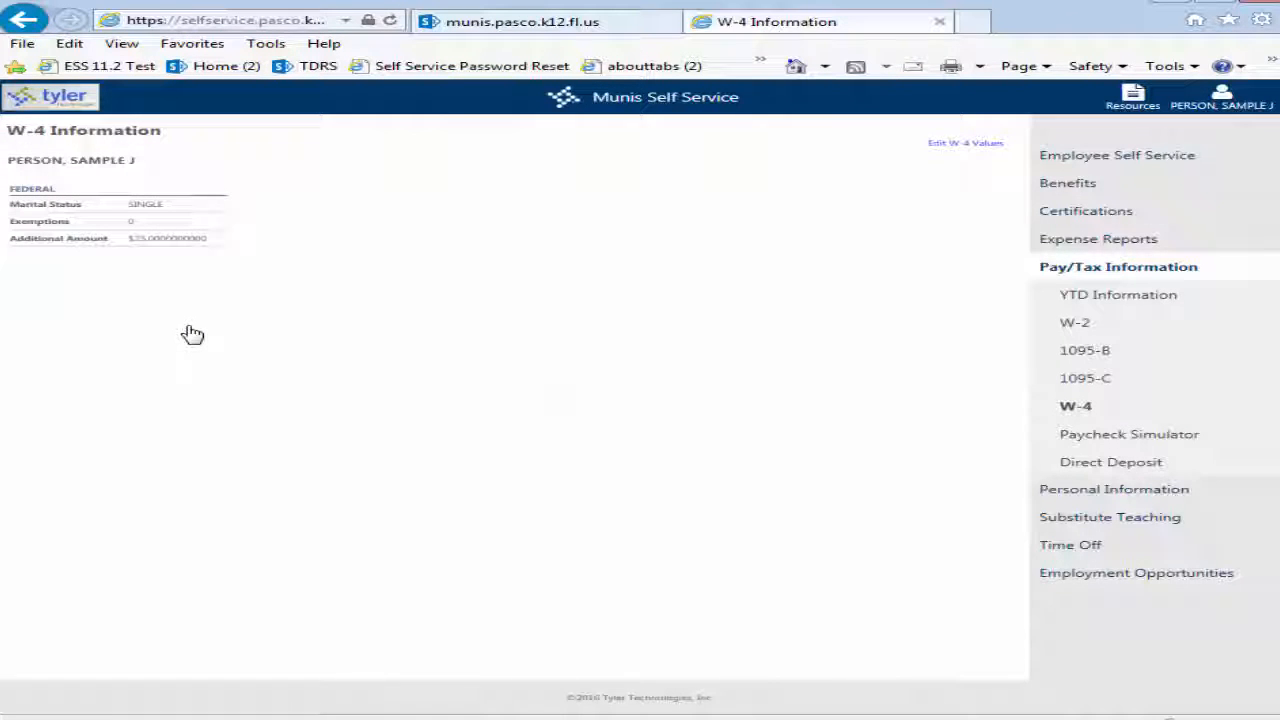
click(1067, 182)
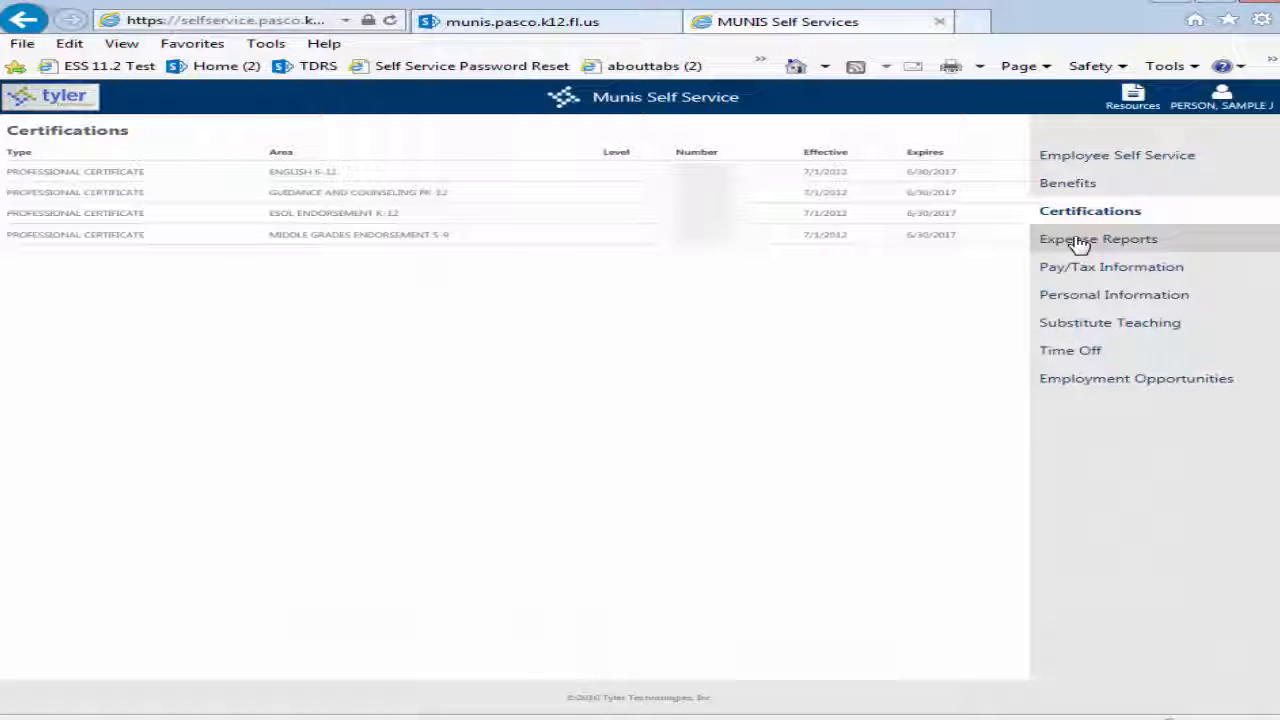
mouse_move(1095, 215)
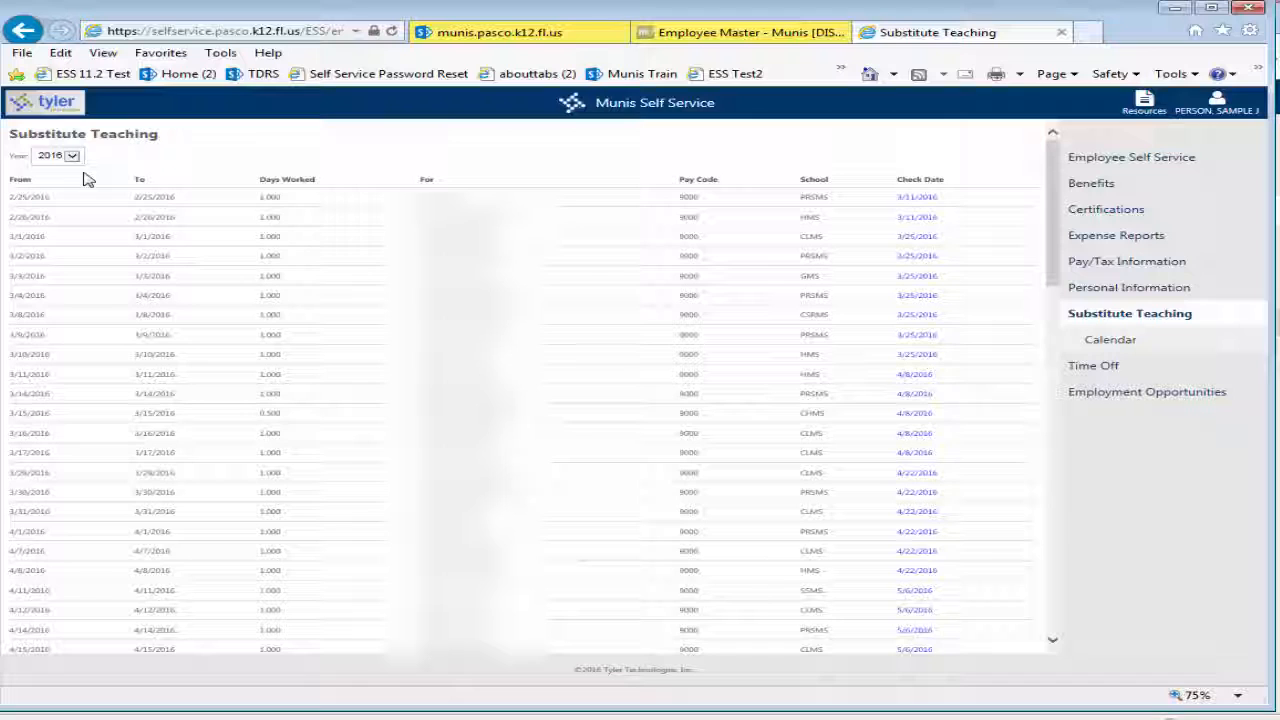
Open the Substitute Teaching year list and view the 2016 days worked as a calendar.
click(57, 155)
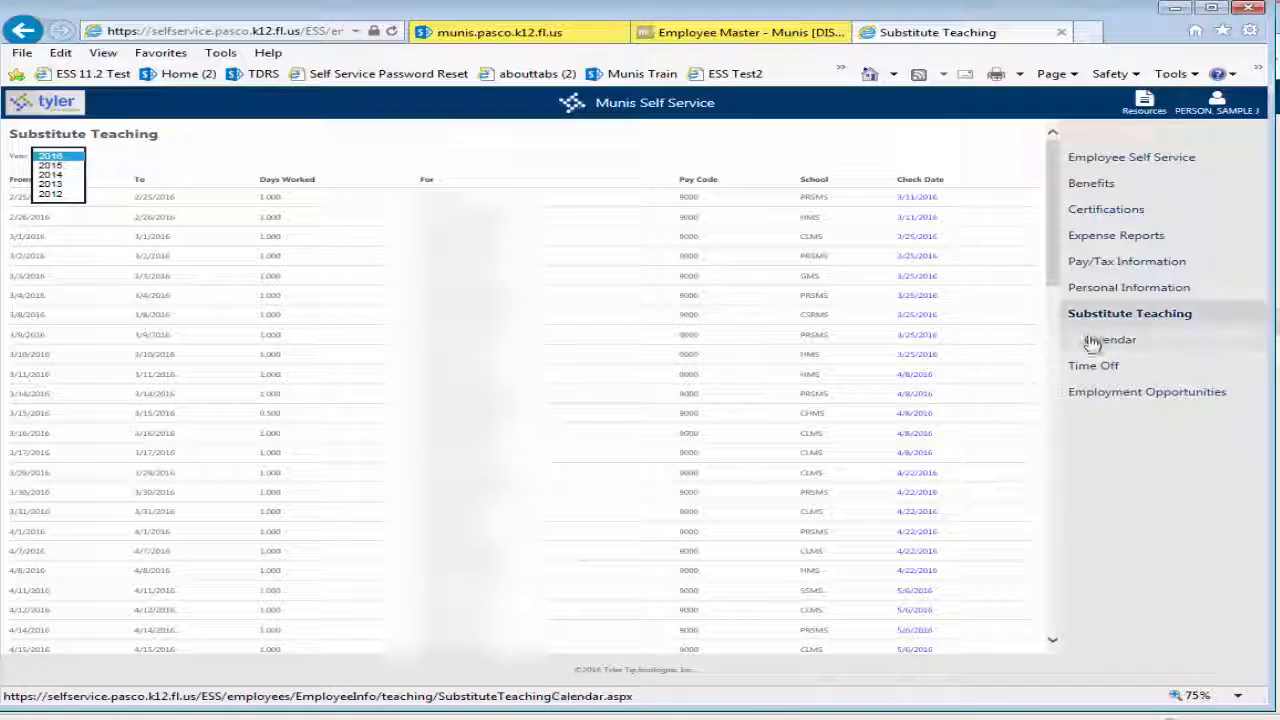
click(1112, 339)
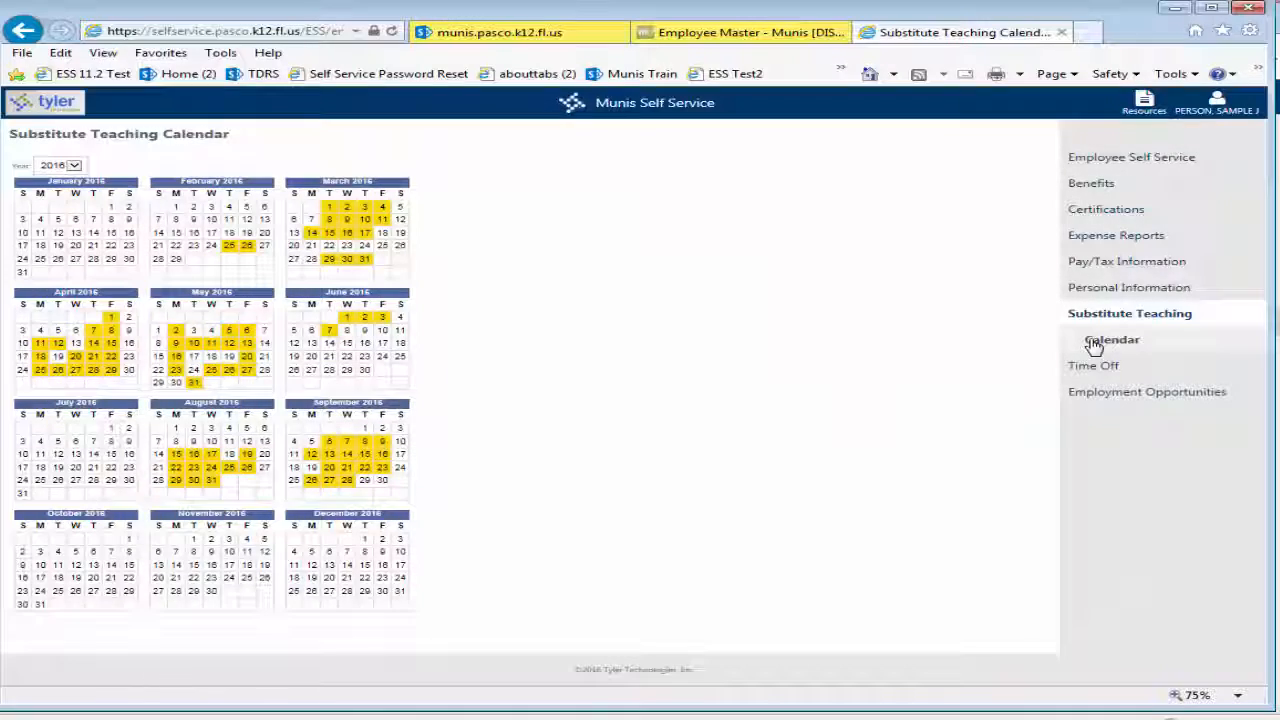